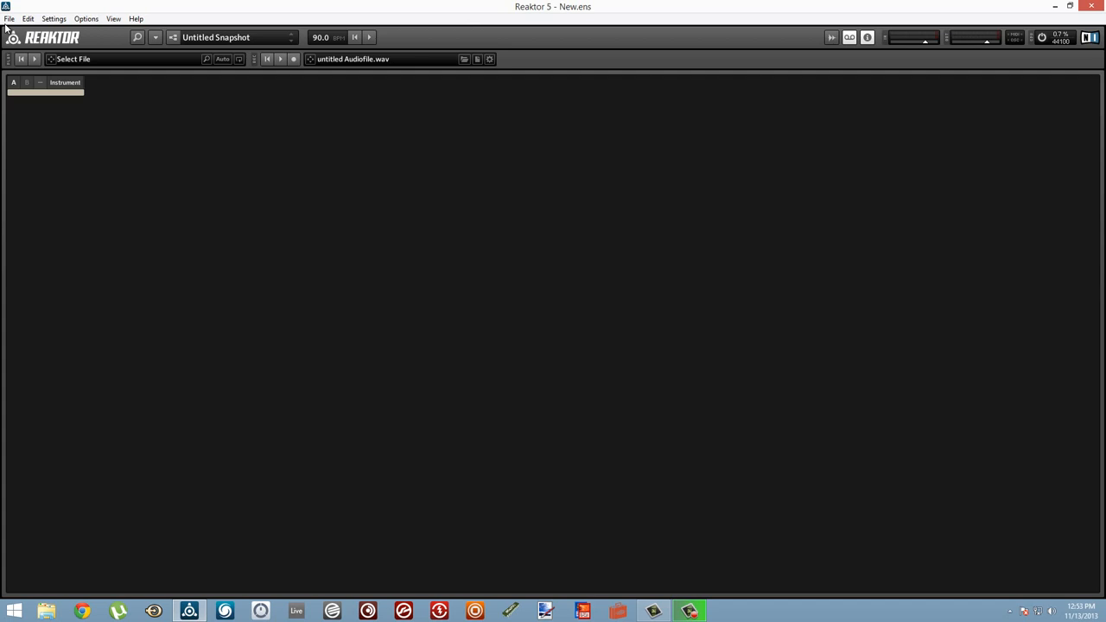
- Reopen protoFilterE.ens from the recent files list
left_click(29, 18)
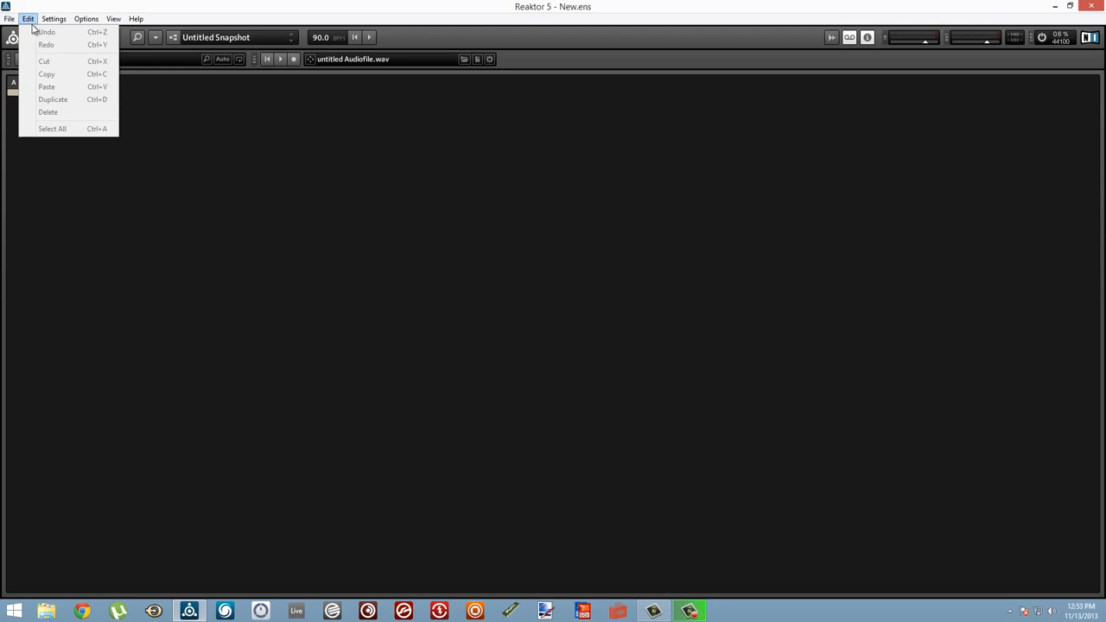
left_click(8, 18)
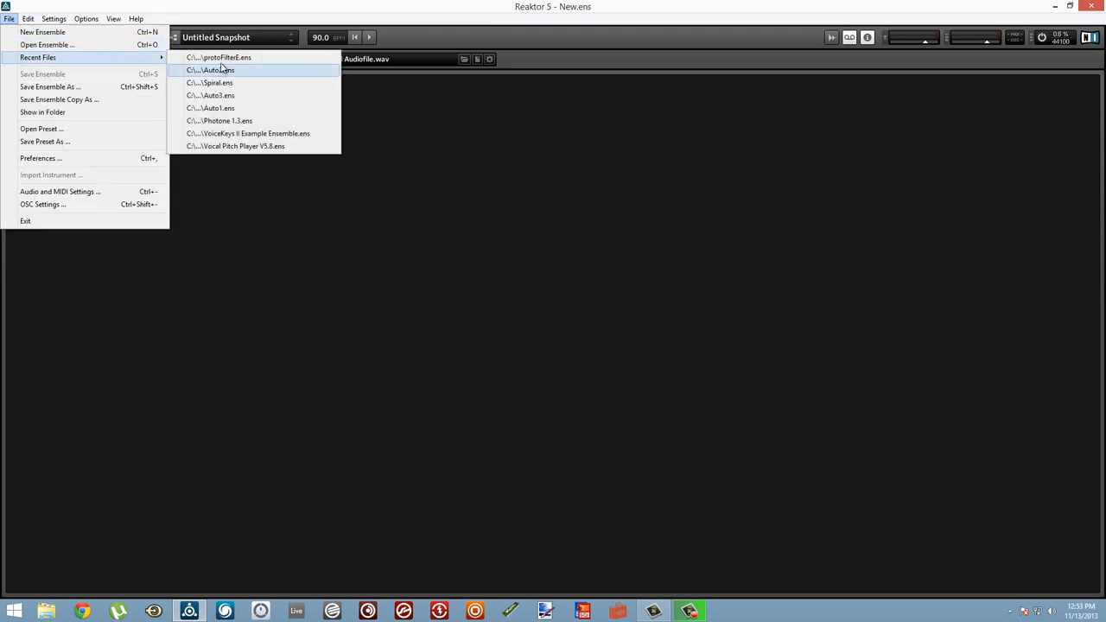
left_click(224, 57)
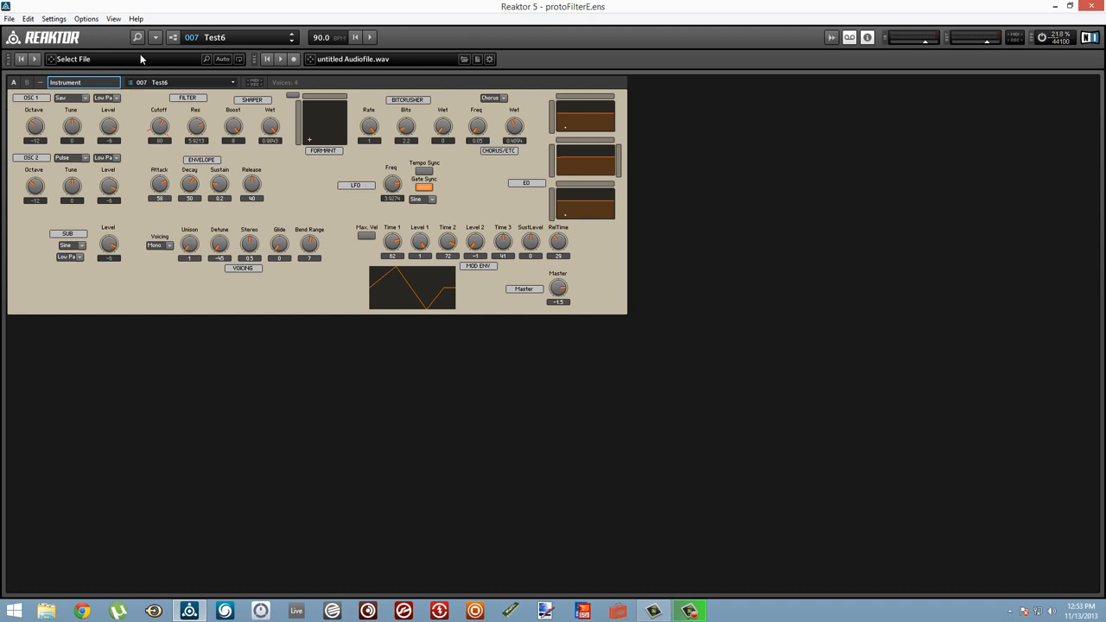
mouse_move(138, 37)
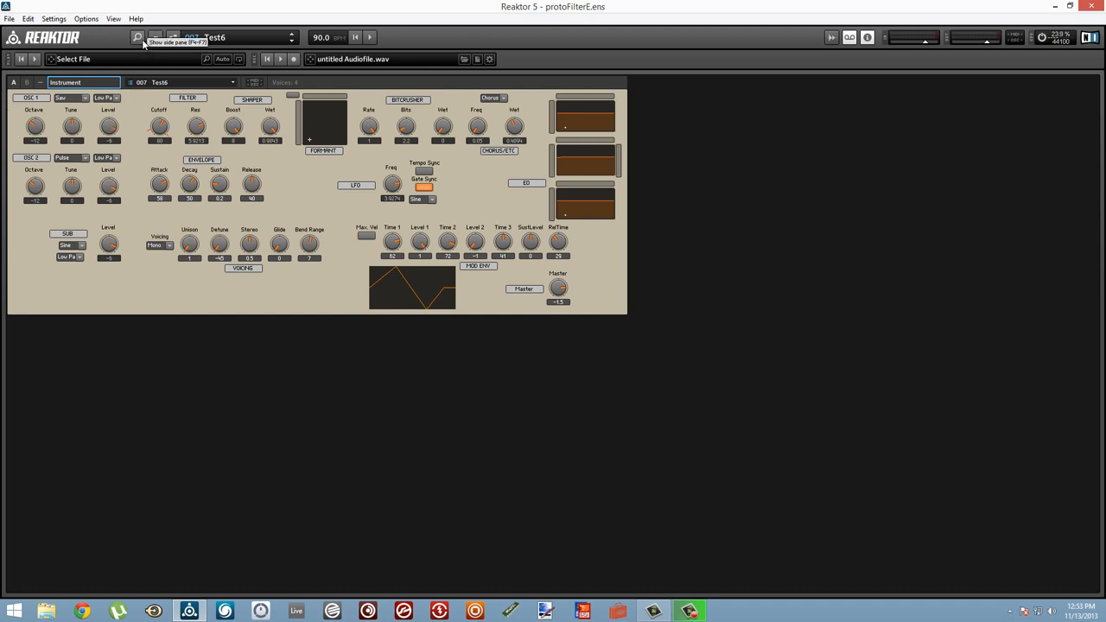
- Show the side pane's Snapshots list with its Type column visible
left_click(137, 37)
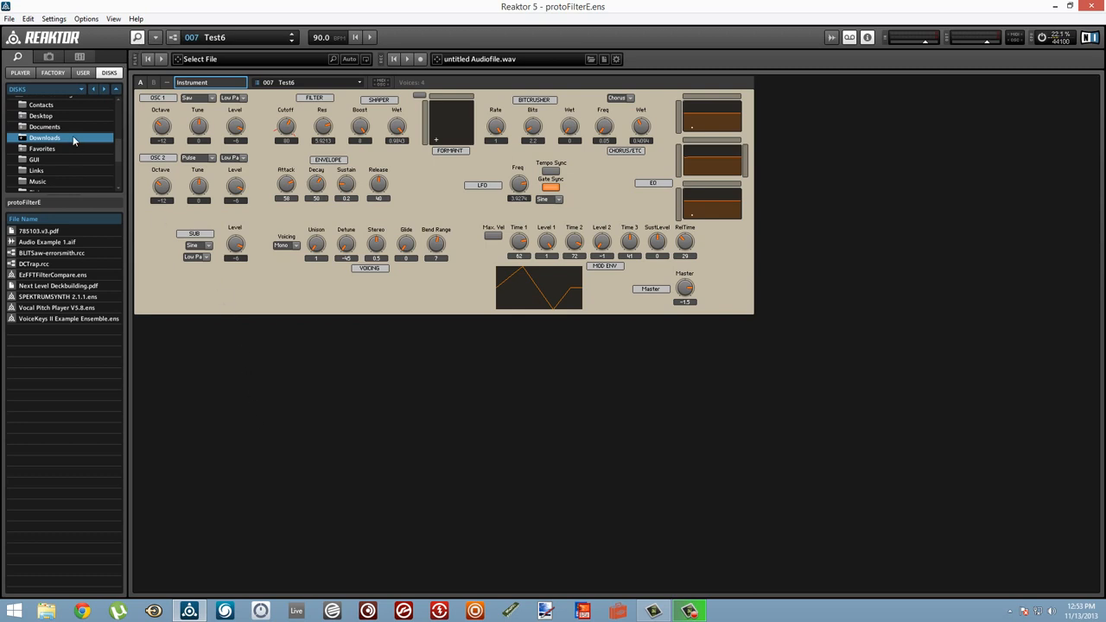
mouse_move(48, 57)
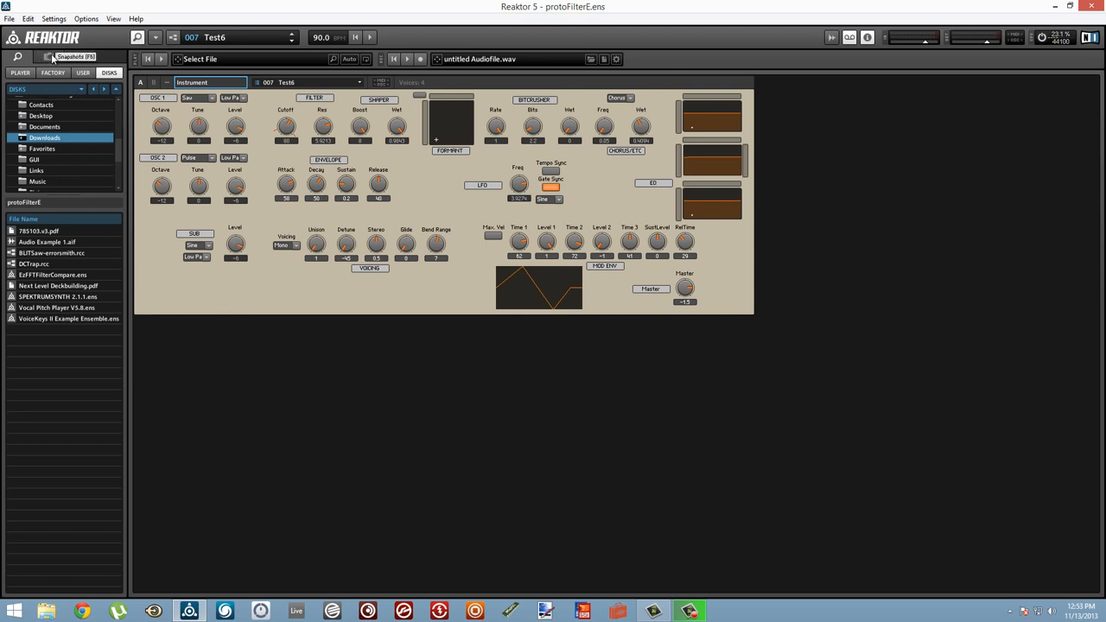
left_click(71, 57)
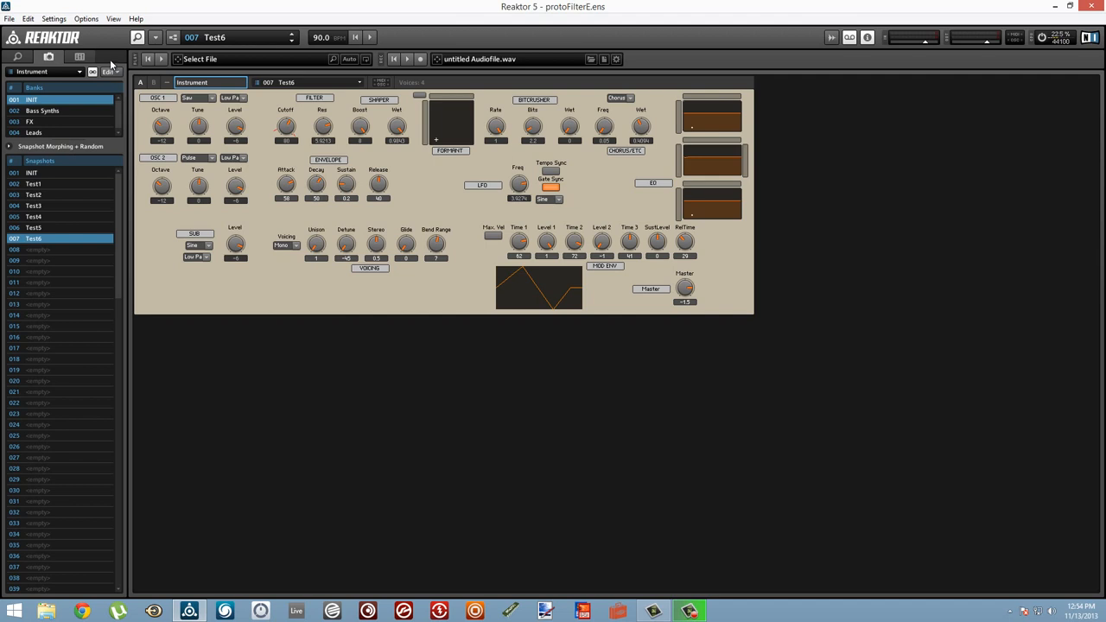
left_click(109, 71)
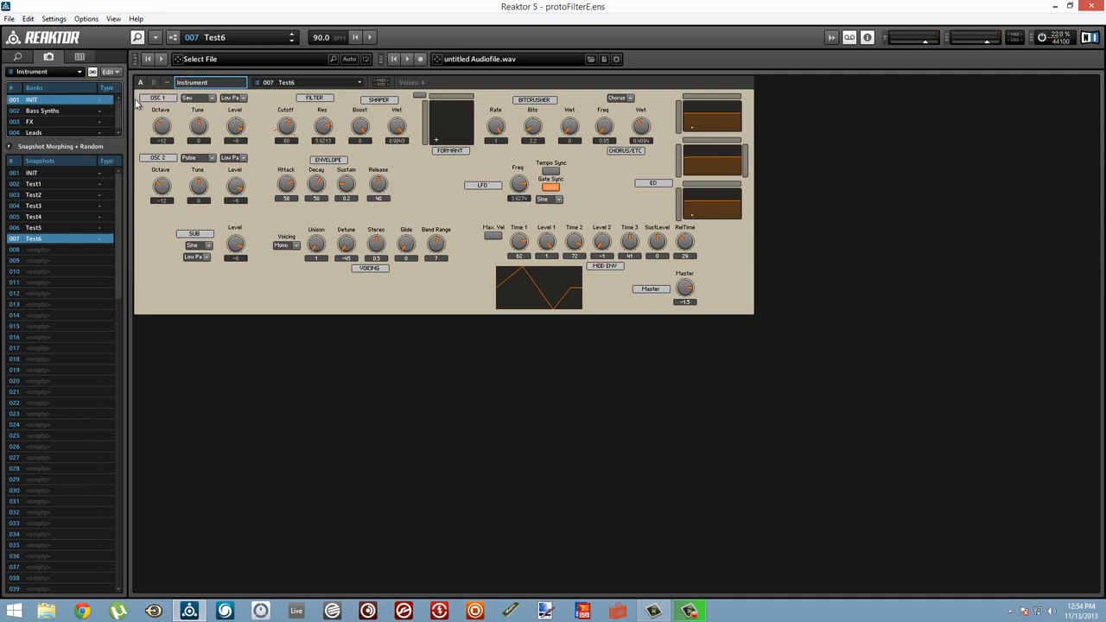
mouse_move(108, 102)
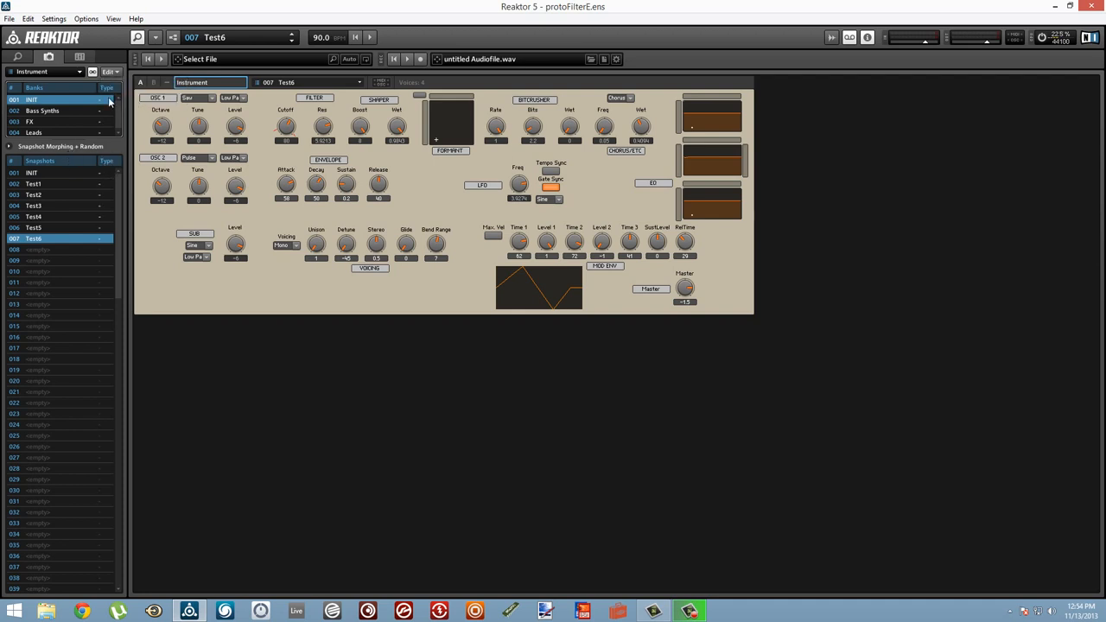
mouse_move(104, 199)
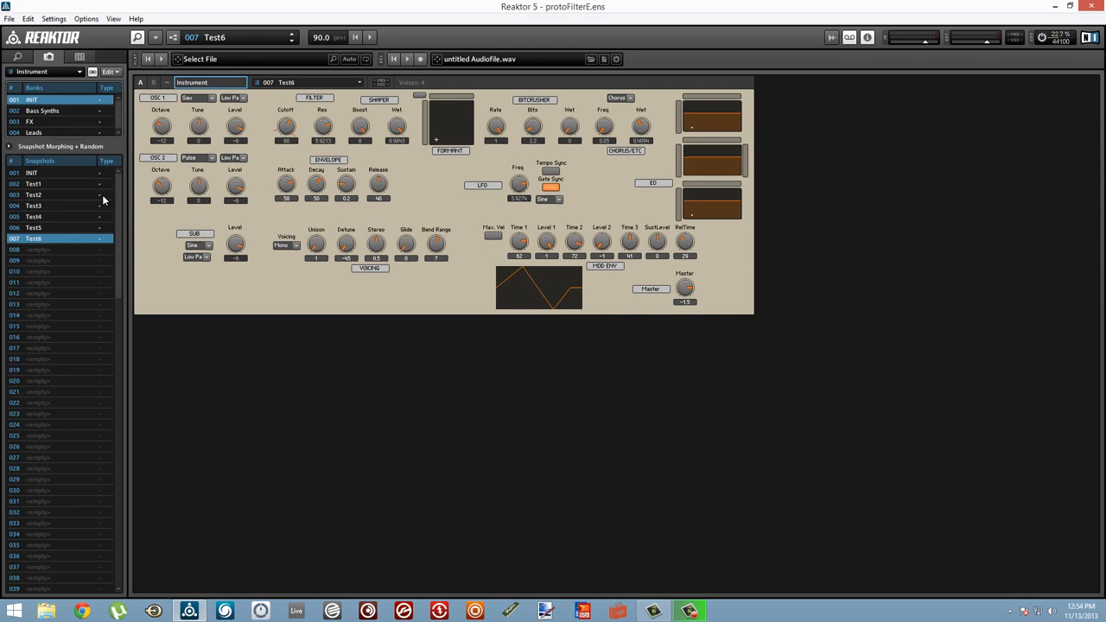
- Toggle the instrument's edit mode with INIT recalled
left_click(32, 173)
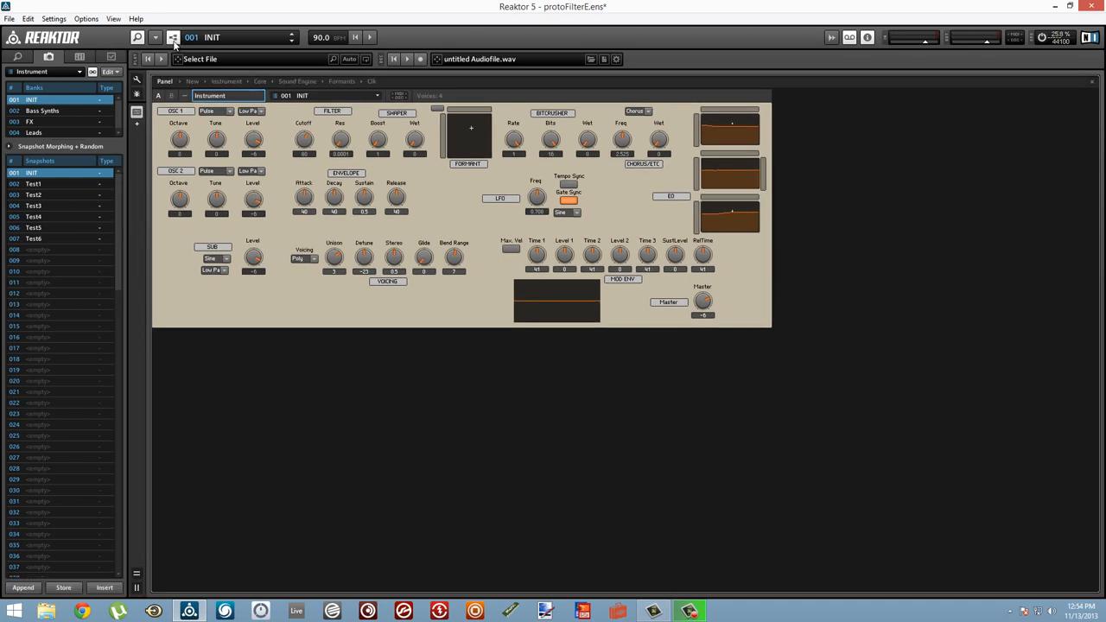
mouse_move(172, 37)
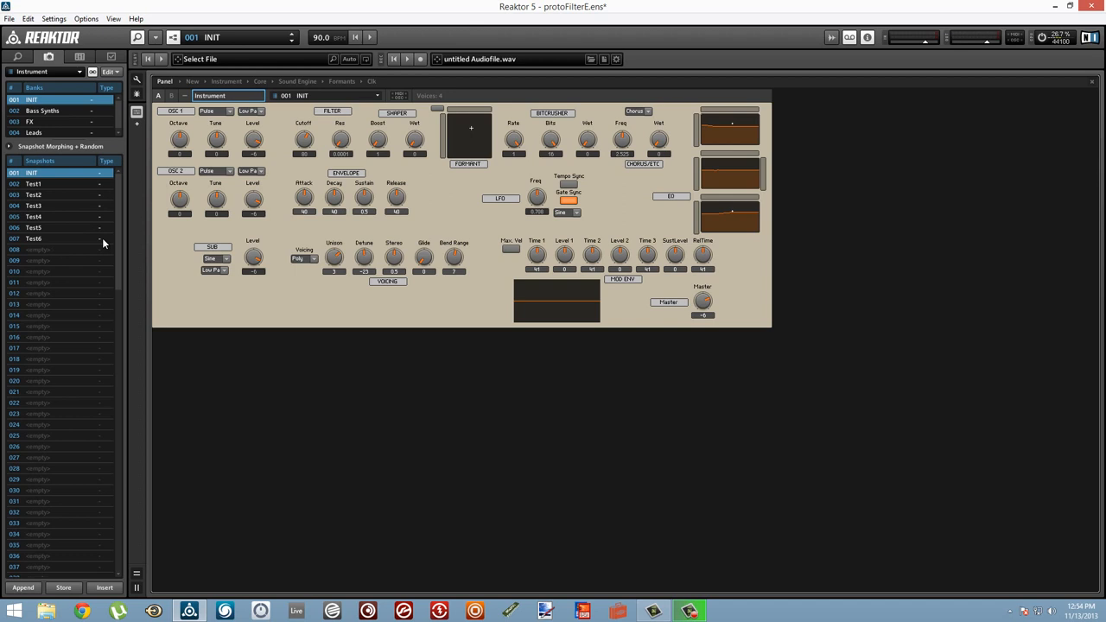
- Tag the INIT bank and the INIT and Test1–Test6 snapshots as Instrument via NI Meta Info
left_click(35, 239)
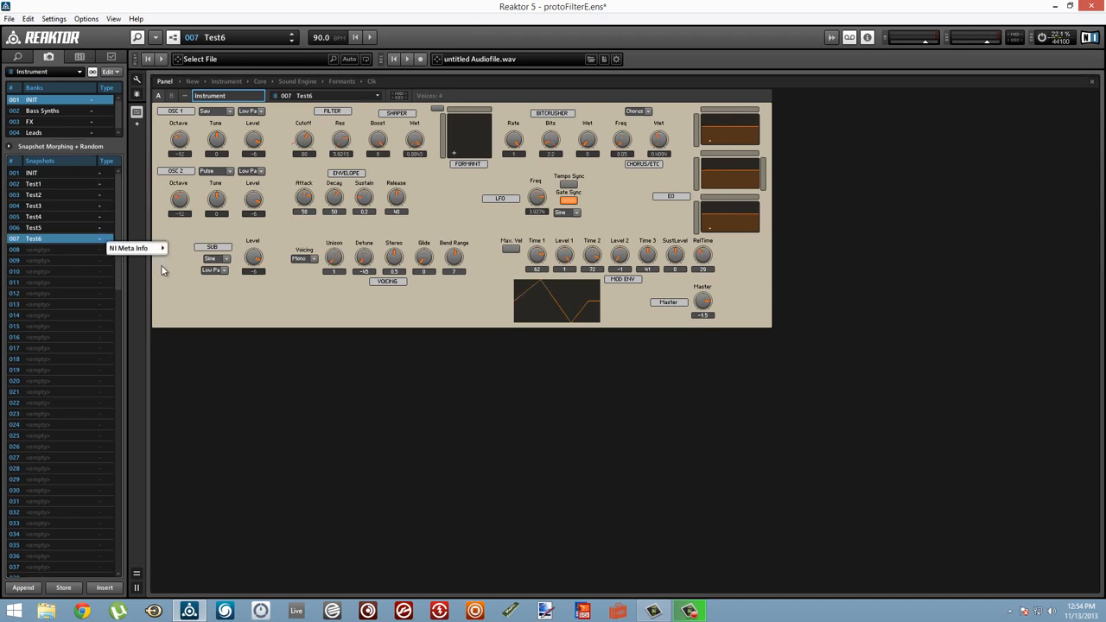
mouse_move(209, 233)
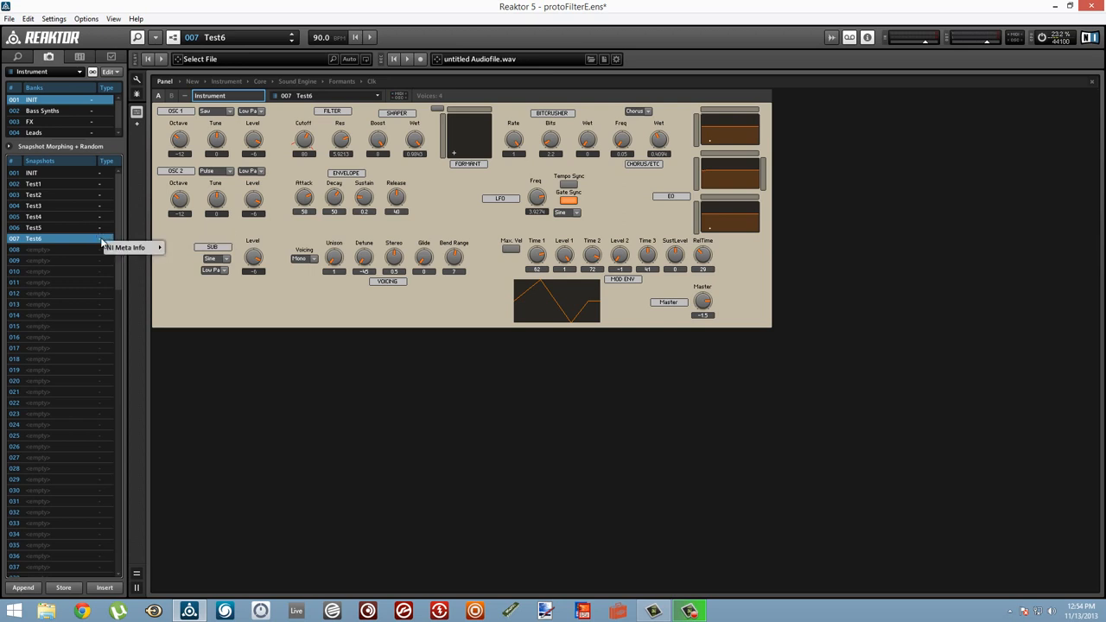
left_click(129, 247)
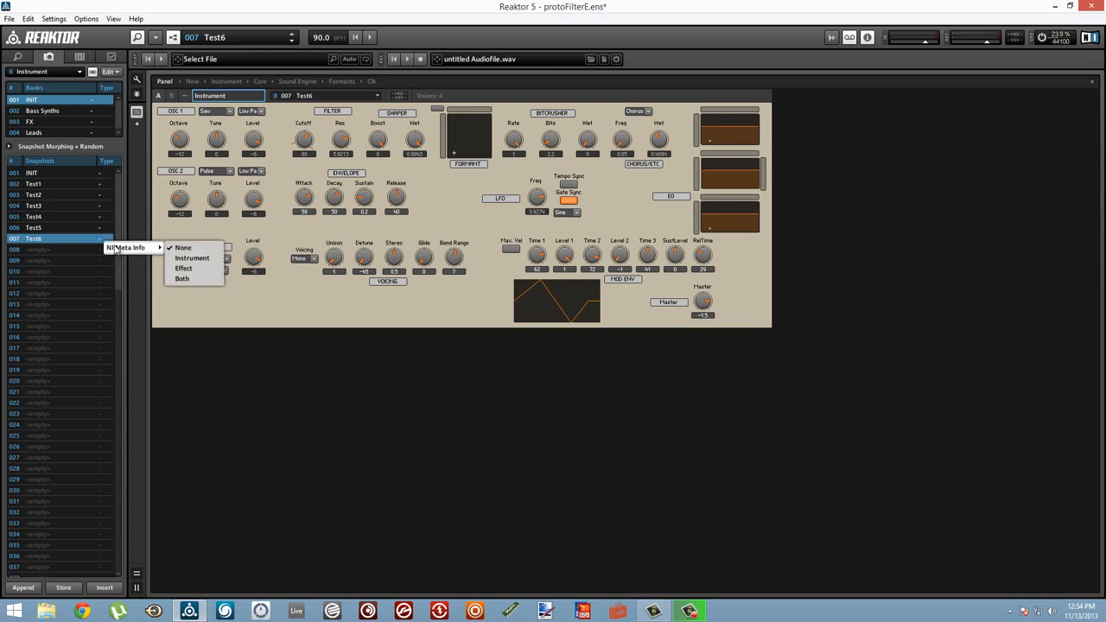
mouse_move(192, 257)
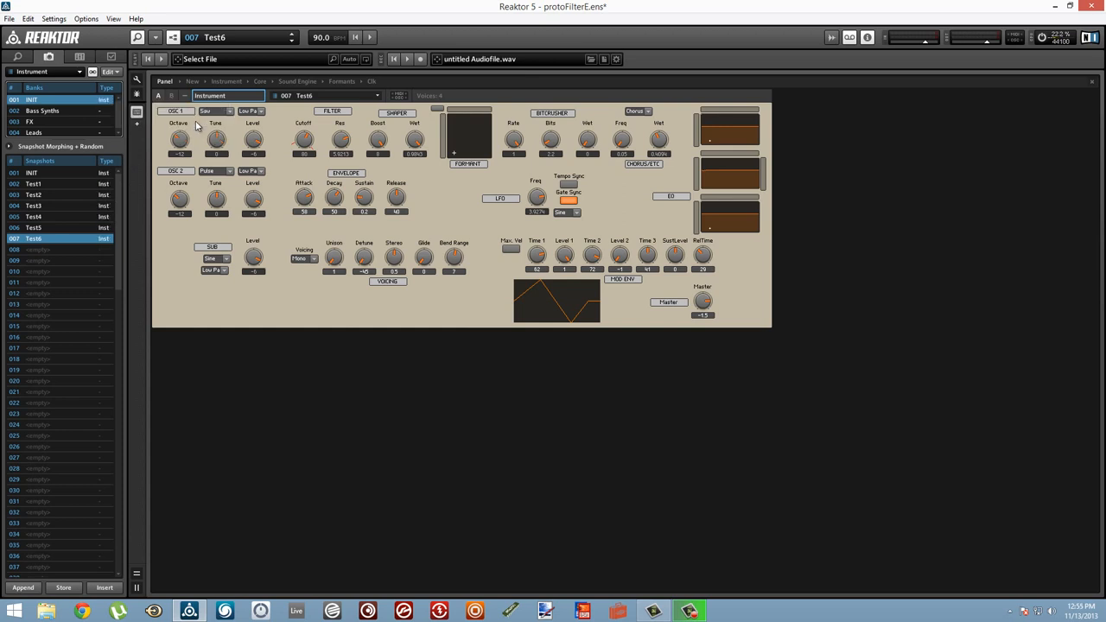
mouse_move(286, 205)
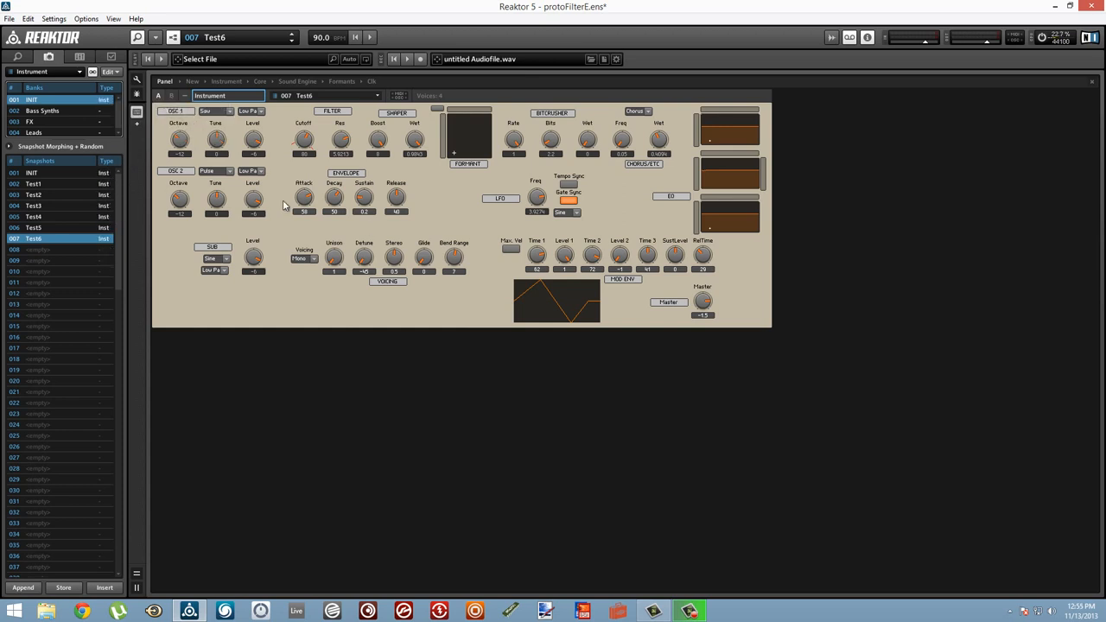
mouse_move(453, 259)
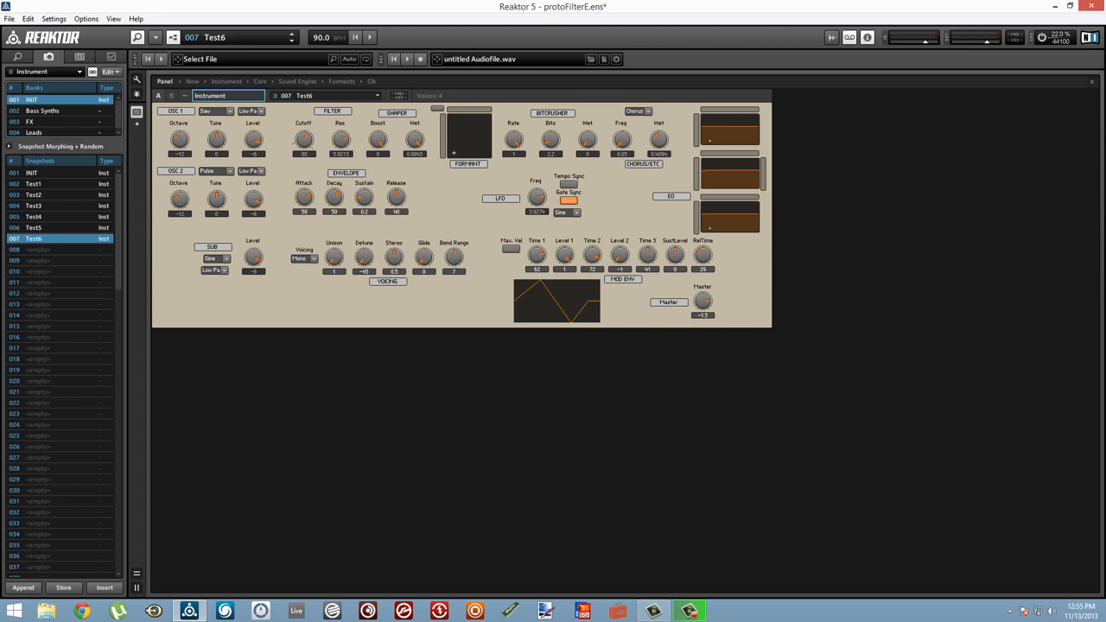
left_click(10, 18)
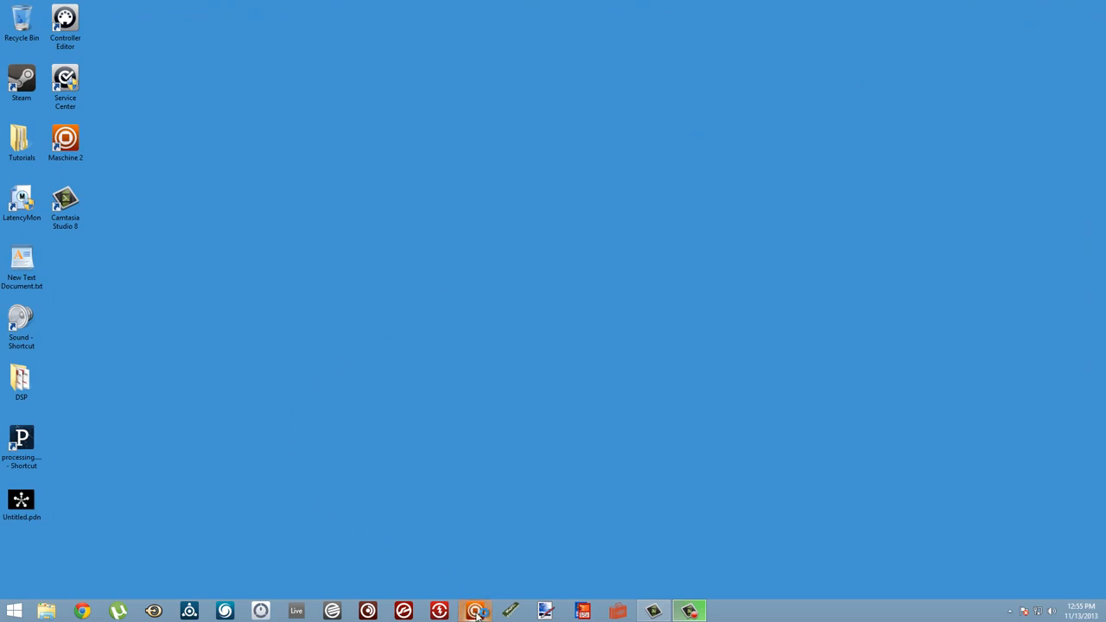
- Start Maschine 2 from its taskbar icon
left_click(476, 611)
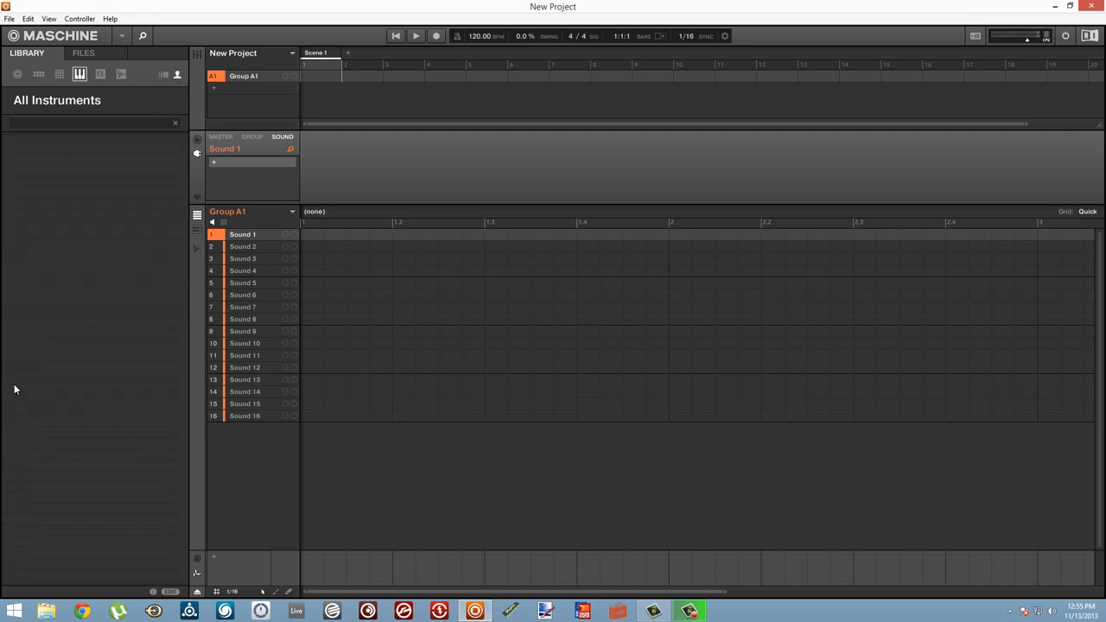
mouse_move(38, 179)
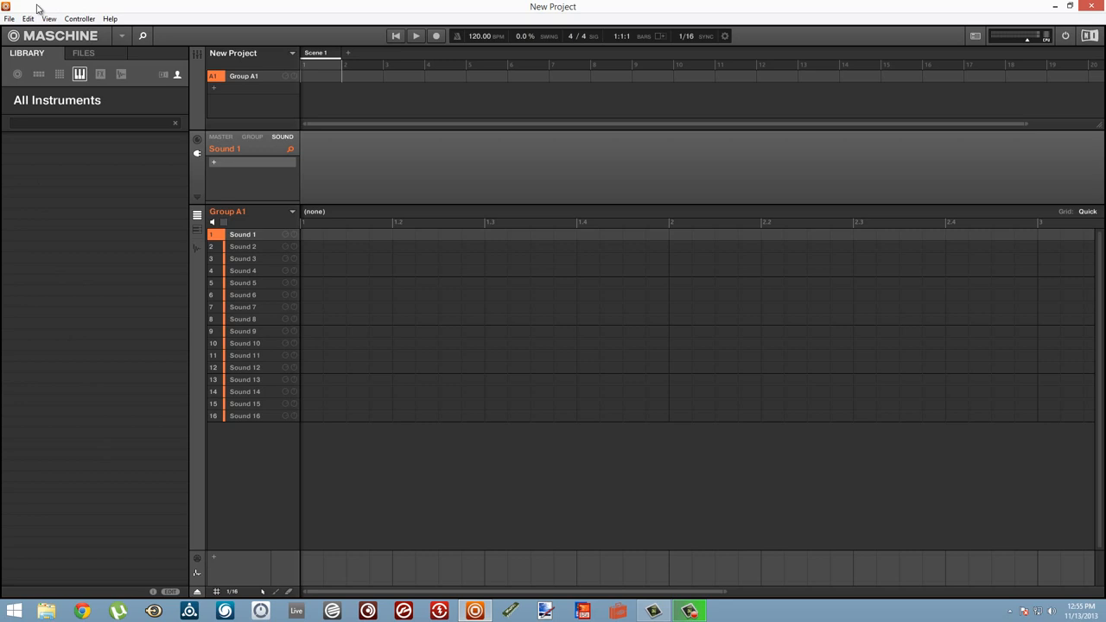
- Confirm the user Instruments library is empty and open the File menu
left_click(8, 18)
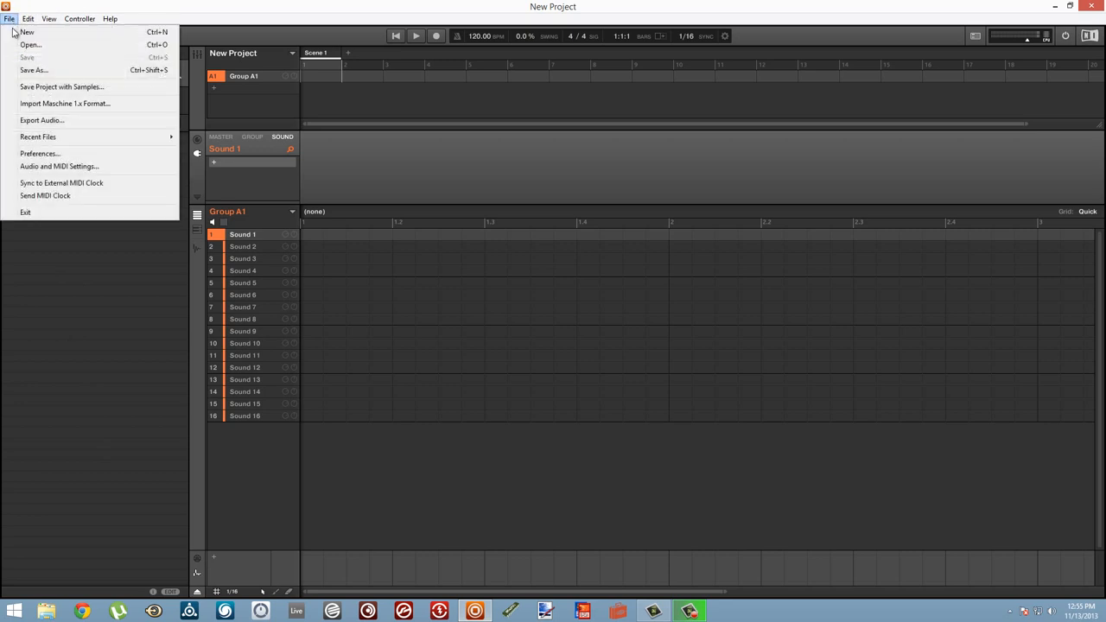
mouse_move(65, 137)
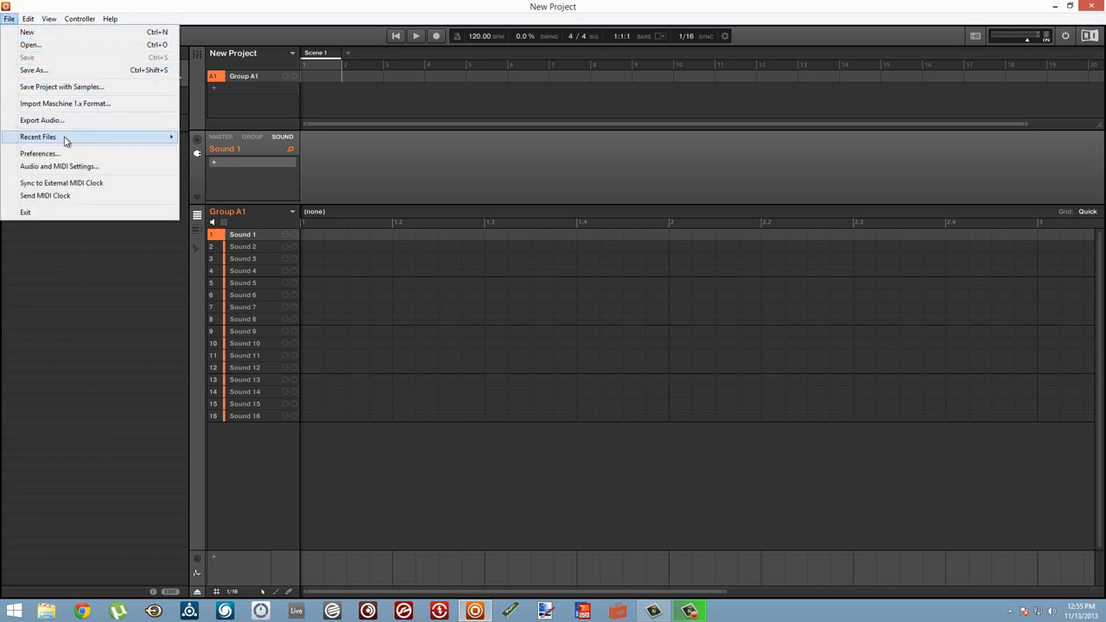
- Start adding a folder under Preferences > Library > User
left_click(39, 153)
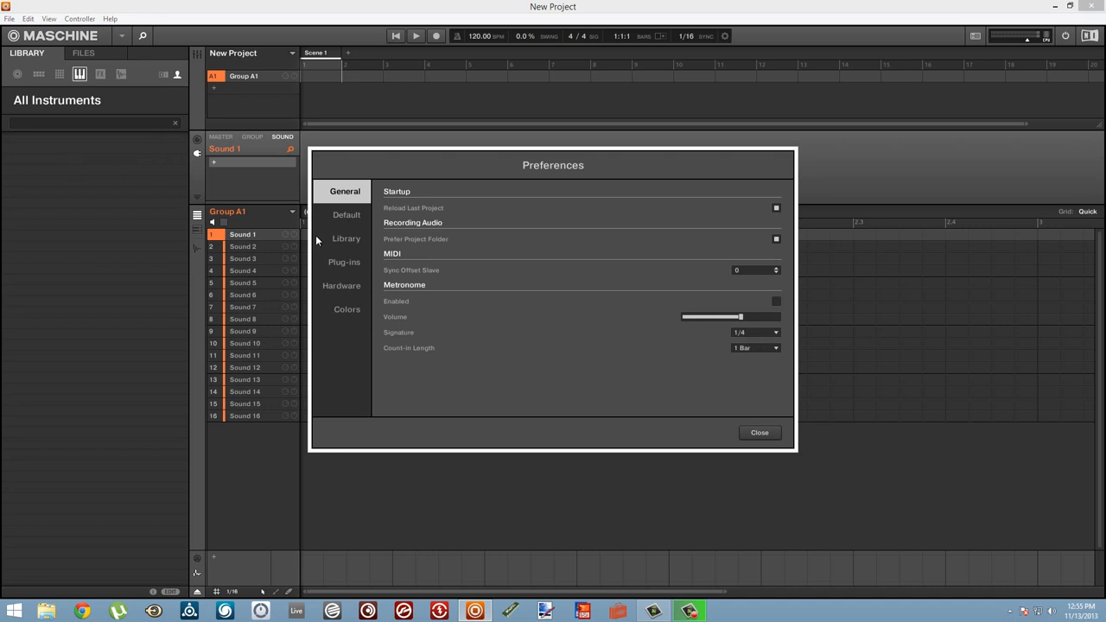
left_click(346, 238)
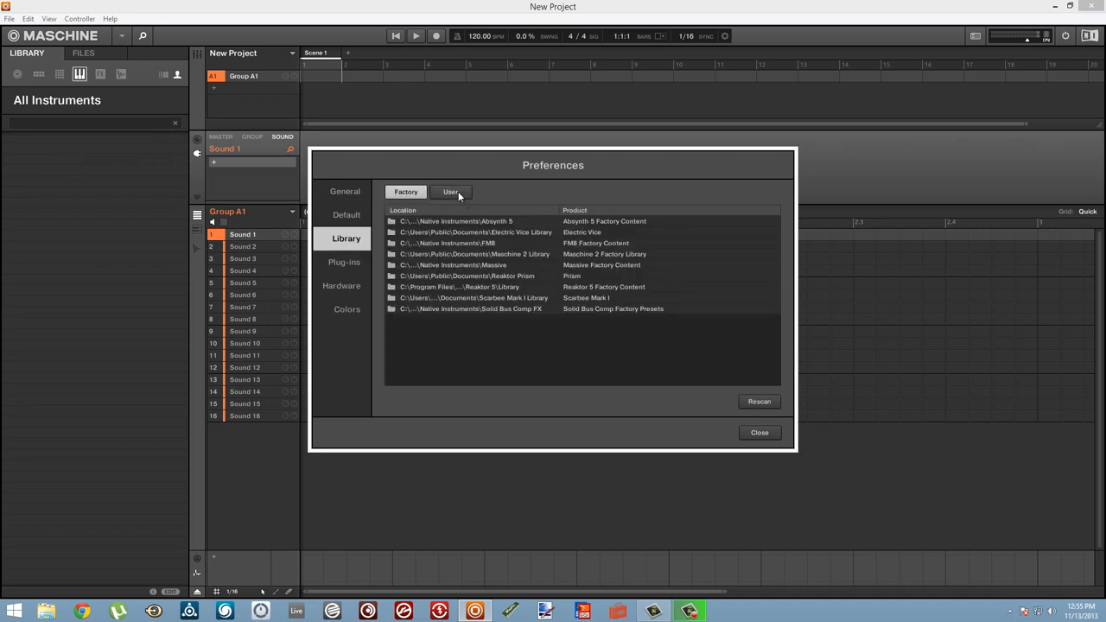
left_click(451, 191)
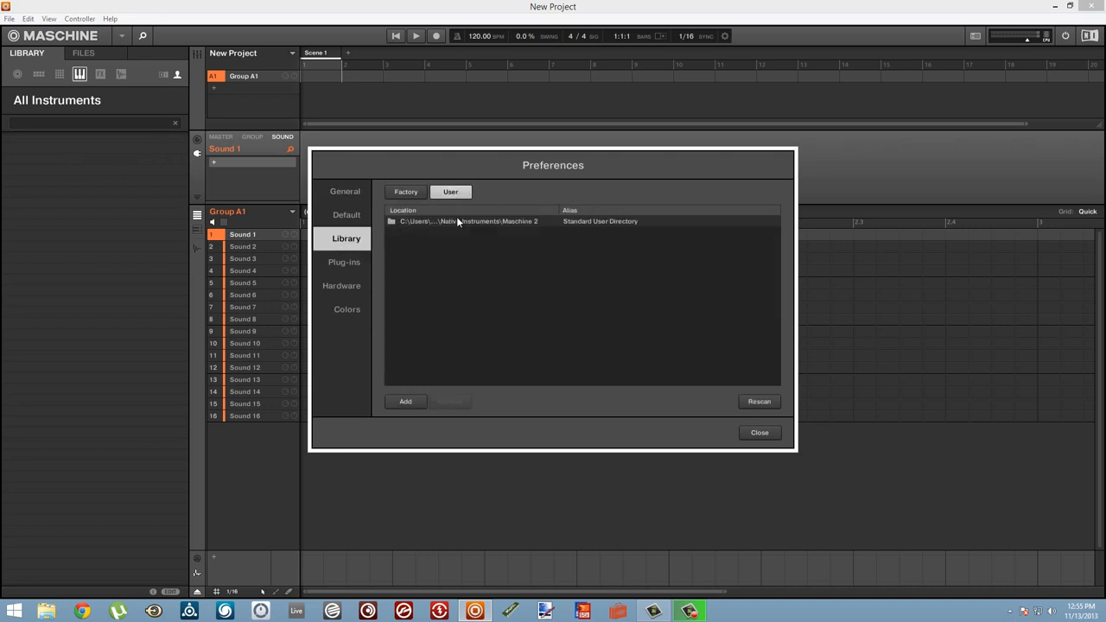
left_click(404, 401)
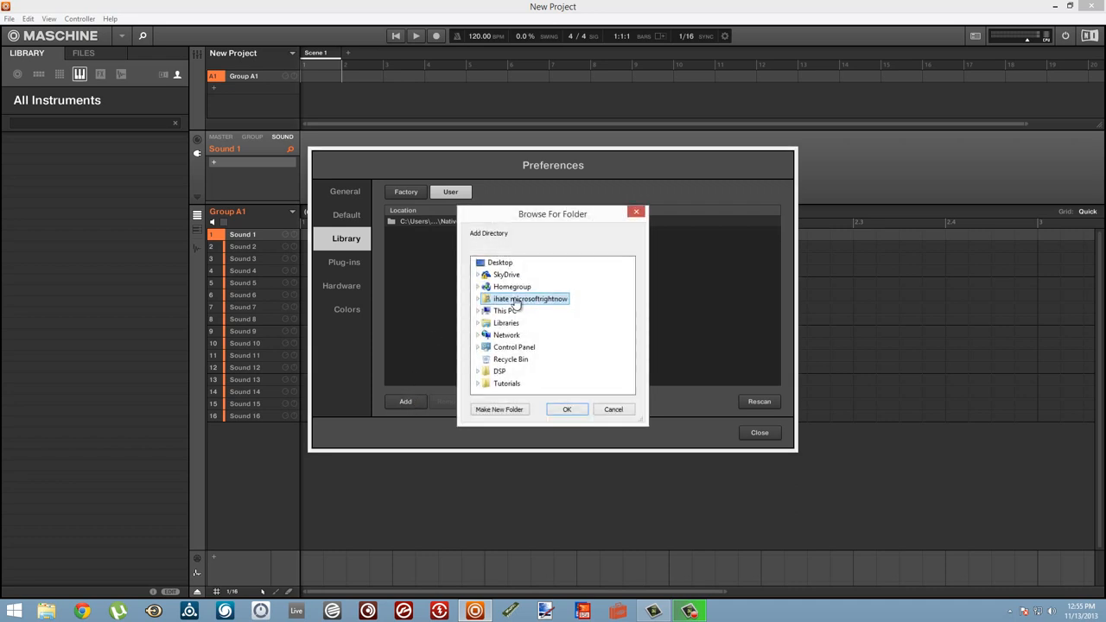
- Choose Reaktor5\Library\Ensembles as the new user library folder
scroll("down", 3)
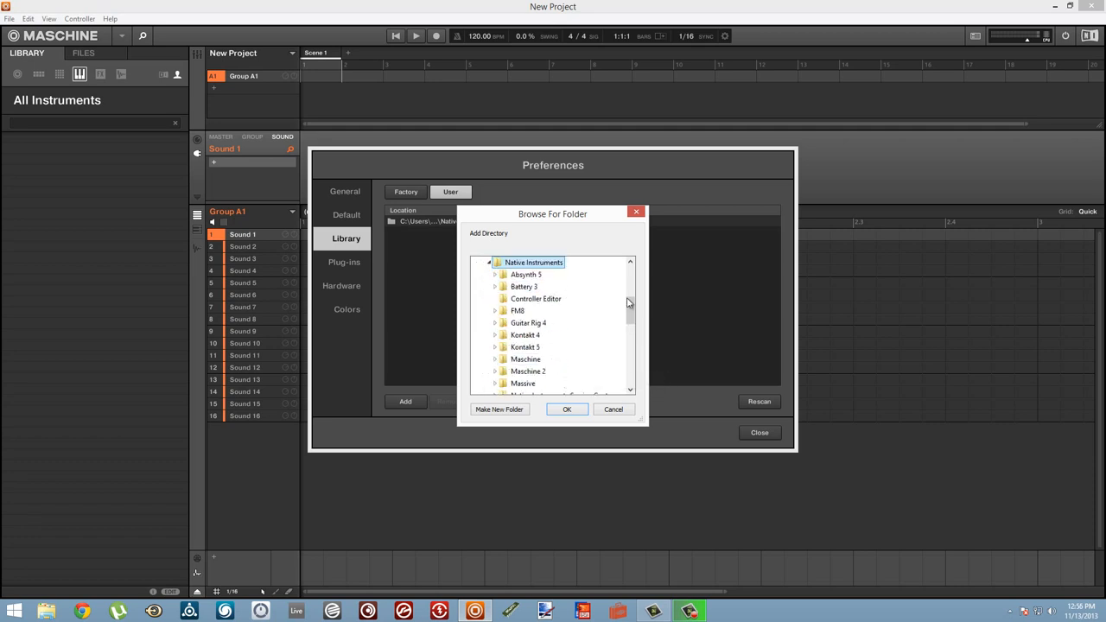
scroll("down", 3)
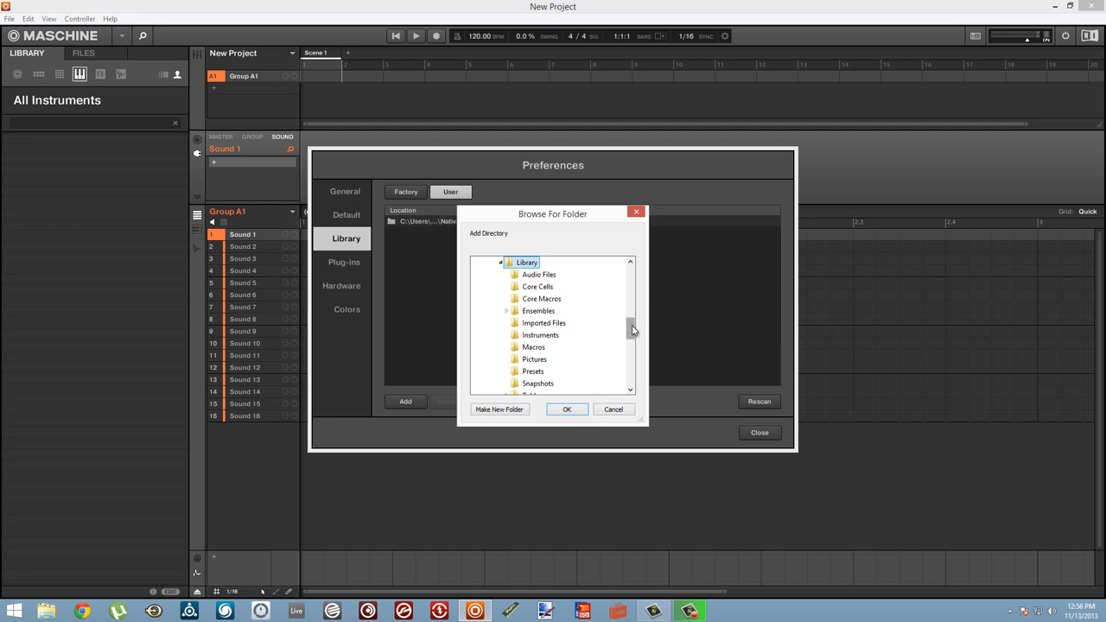
left_click(508, 311)
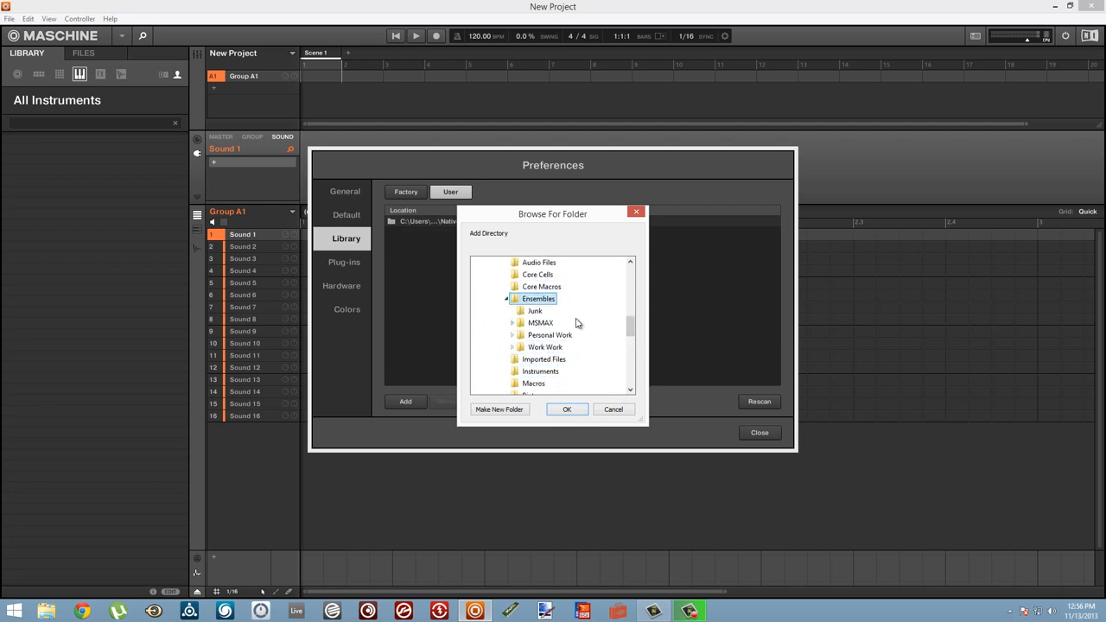
mouse_move(571, 387)
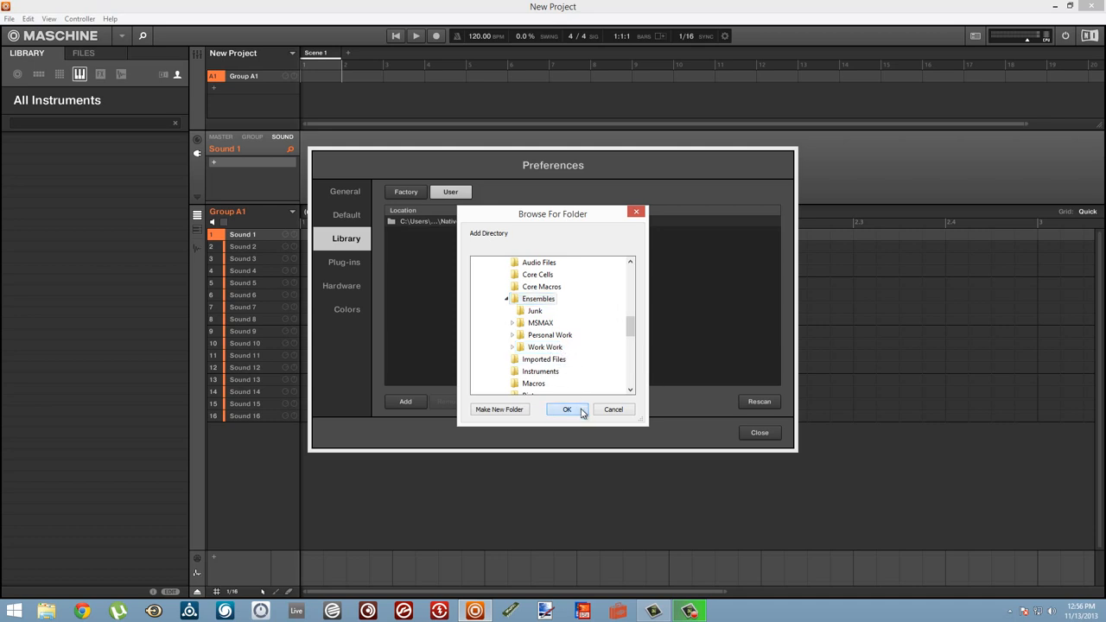
left_click(567, 409)
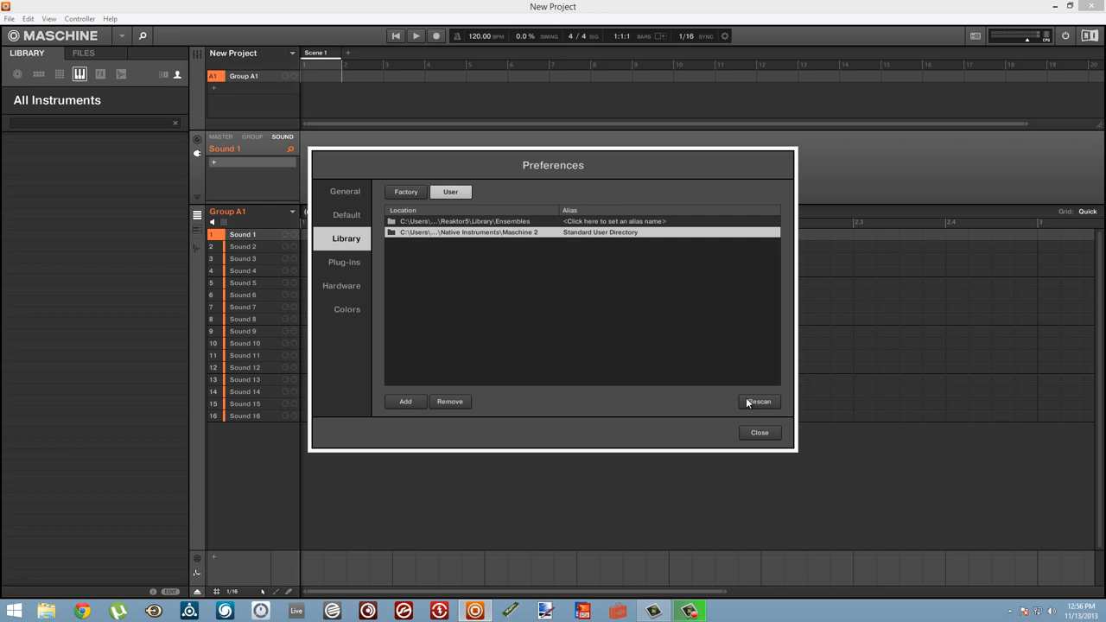
- Rescan the library, close Preferences, and select Test6 among user instruments
left_click(759, 401)
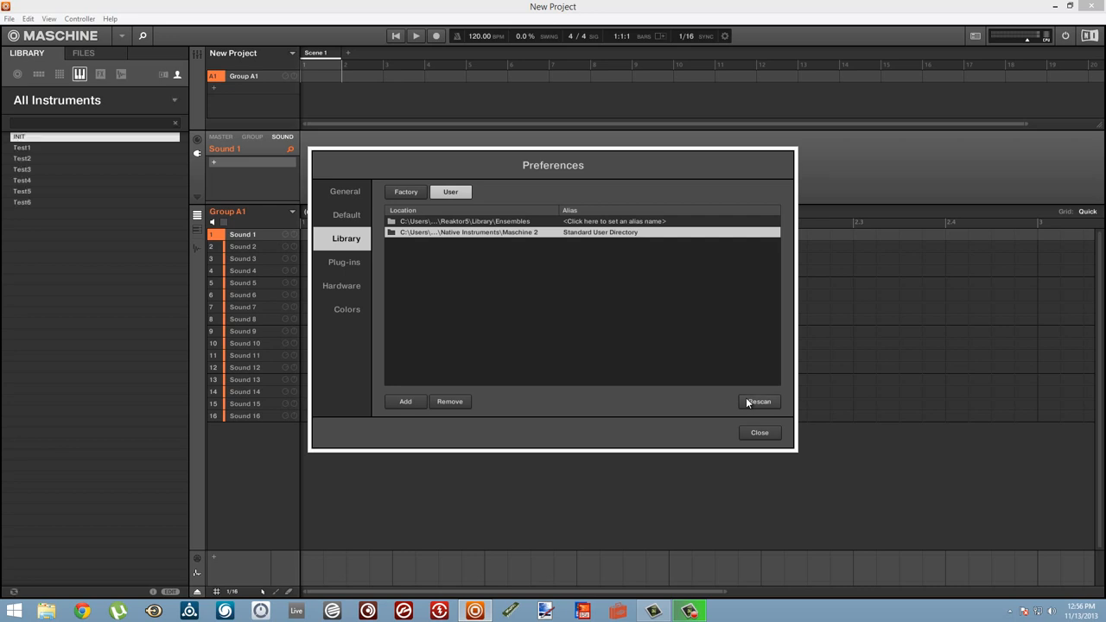
left_click(759, 432)
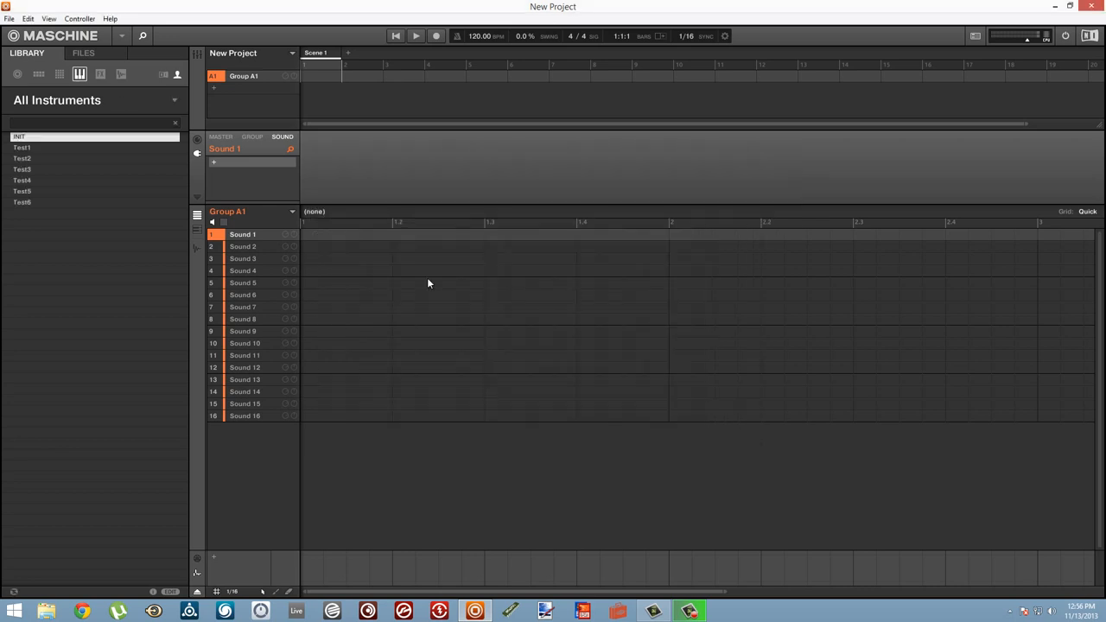
left_click(163, 73)
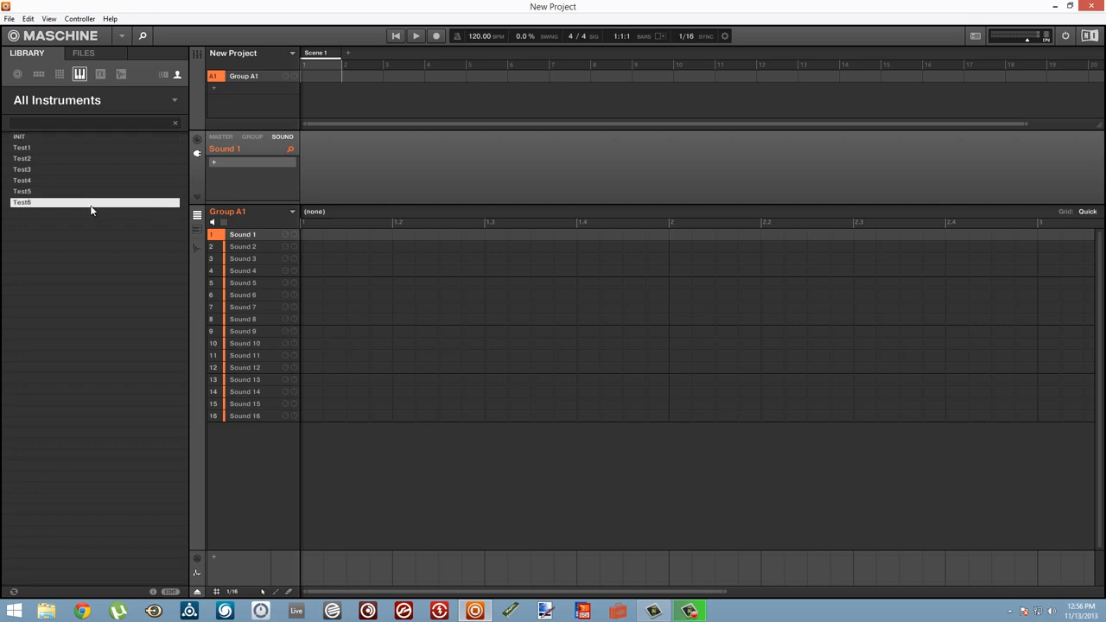
- Load Test6 into Sound 1 of Group A1, then select Test5
double_click(21, 201)
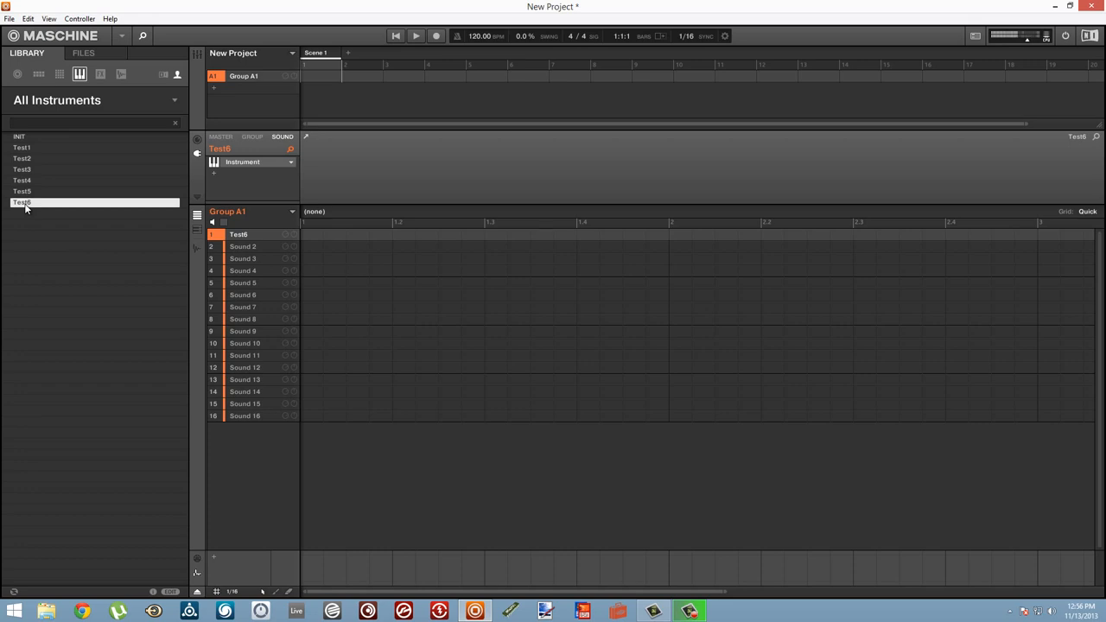
left_click(21, 191)
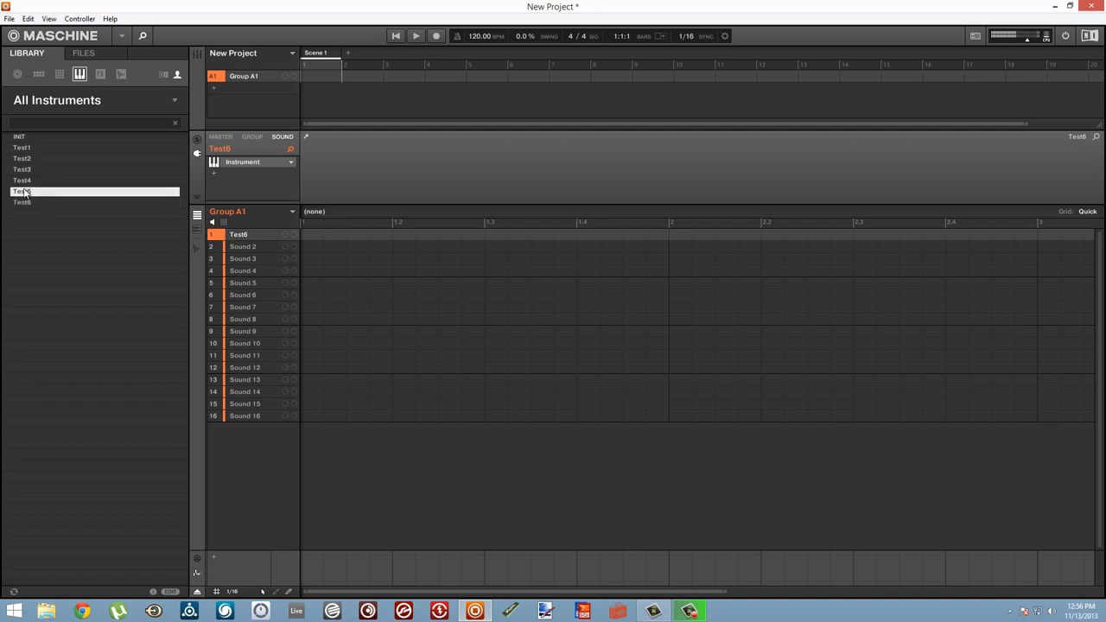